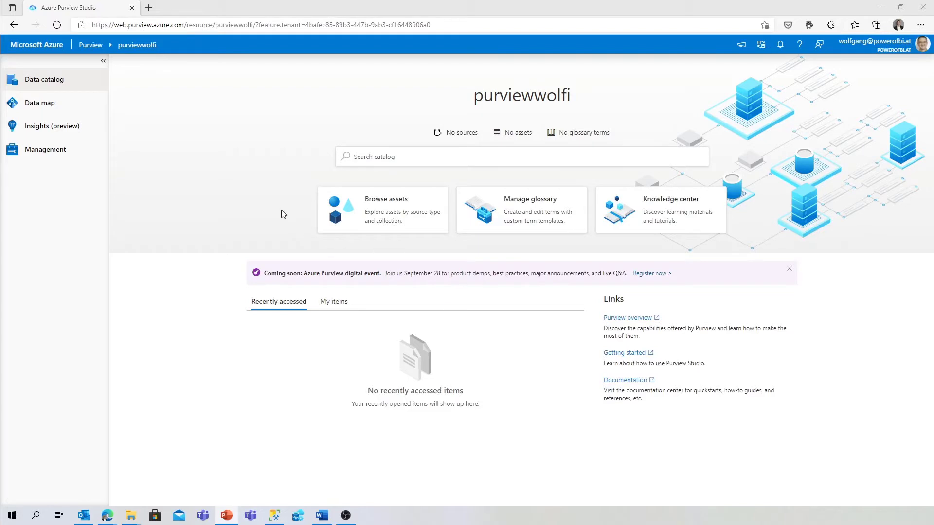
mouse_move(239, 110)
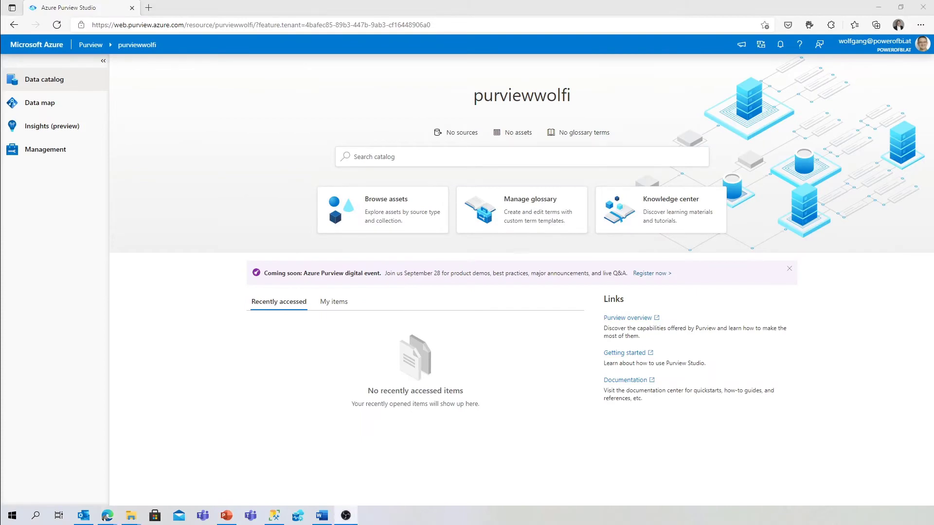
mouse_move(213, 104)
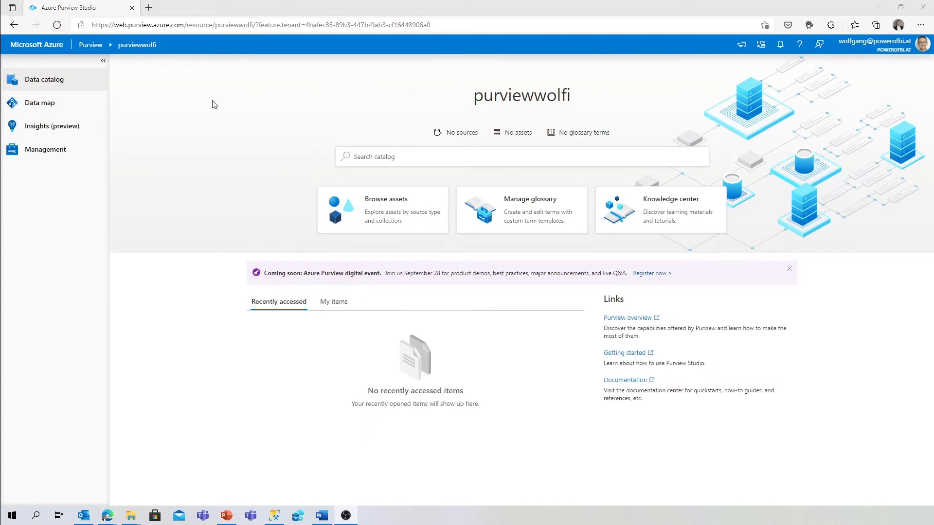
mouse_move(141, 101)
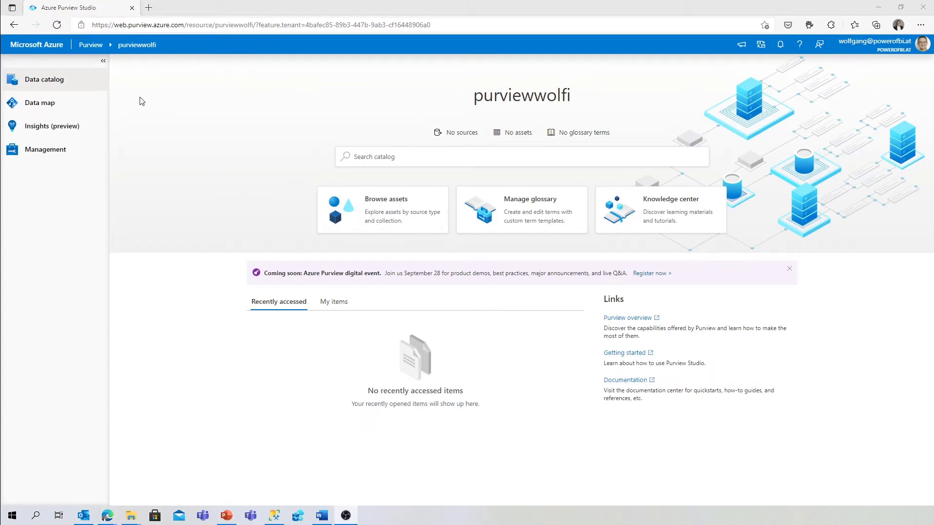
mouse_move(40, 102)
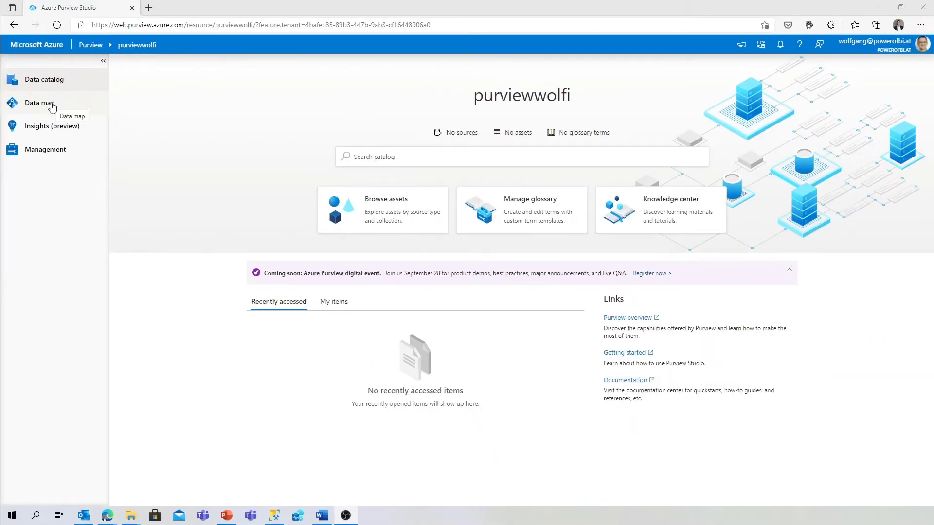
- Show the Data map Collections page with the purviewwolfi root and Wolfis Collection
click(40, 102)
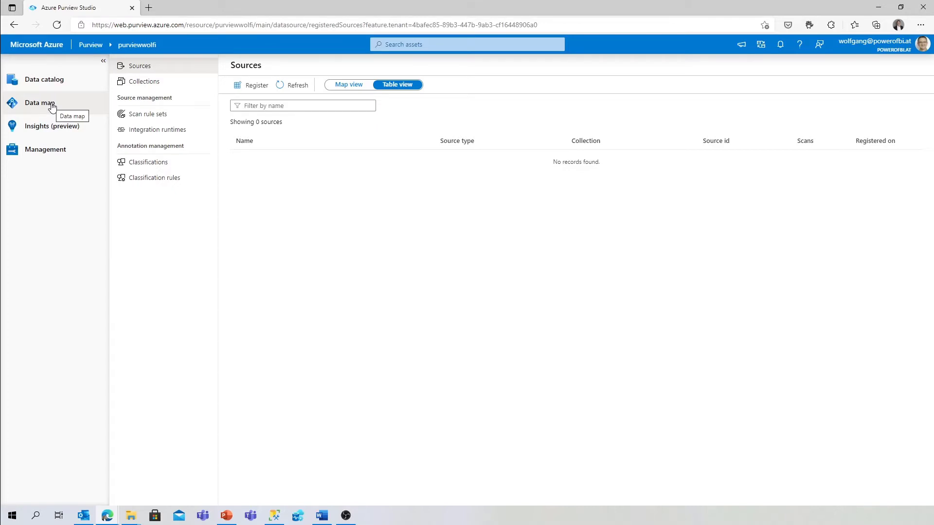
mouse_move(191, 95)
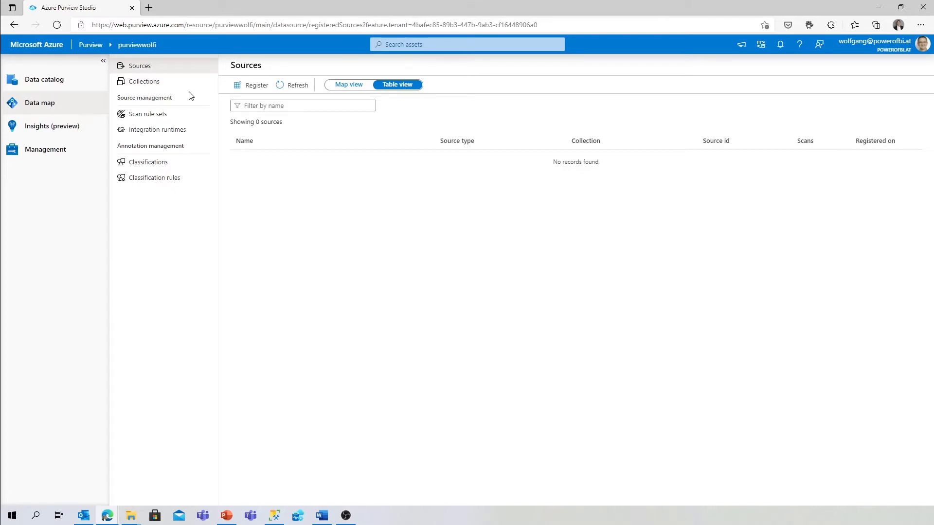
click(144, 81)
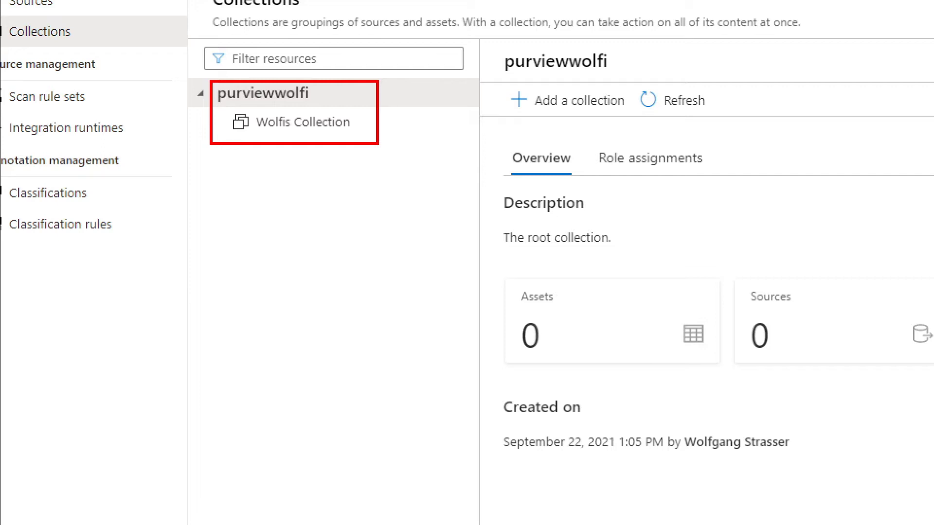
mouse_move(375, 90)
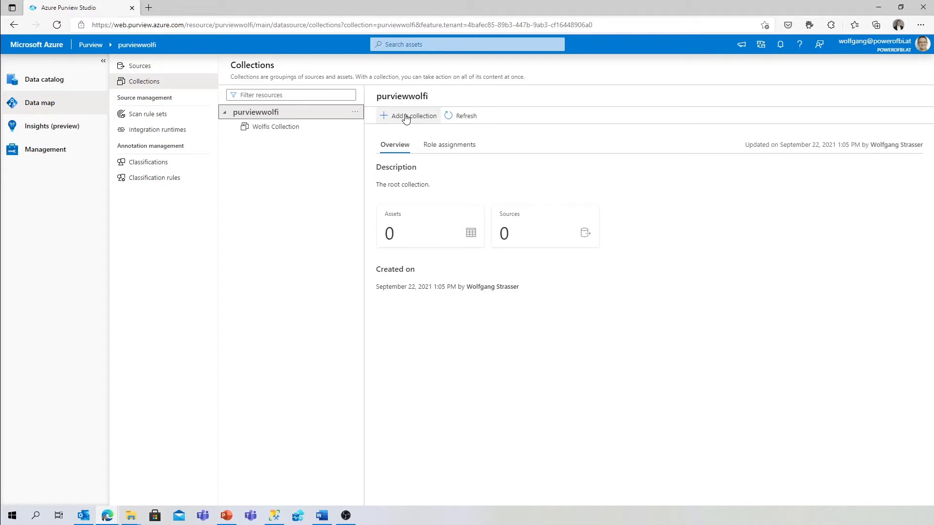
- Create a new collection named Europe under the purviewwolfi root
click(408, 116)
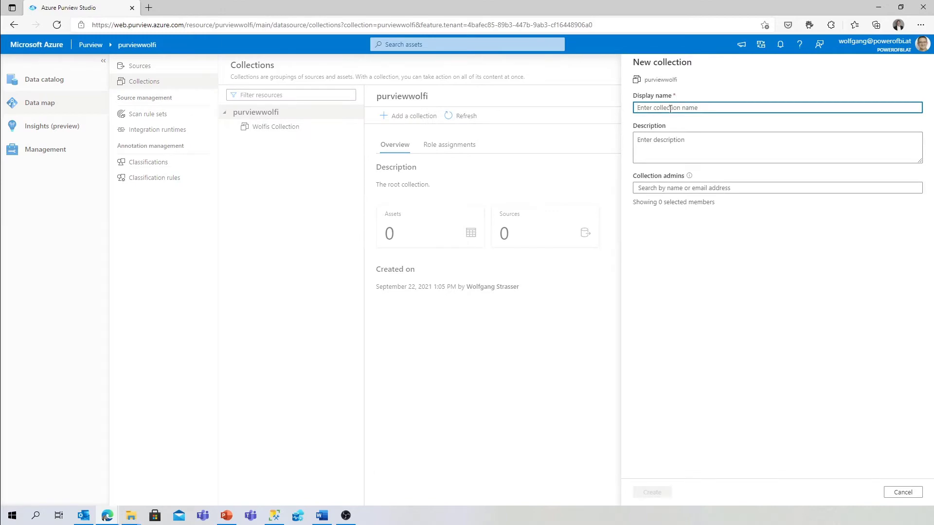
text(Europe)
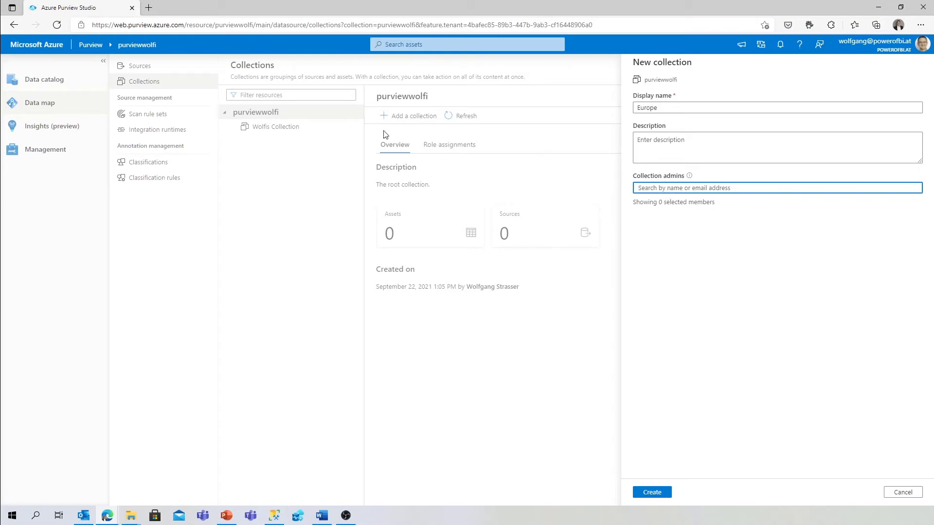
mouse_move(684, 493)
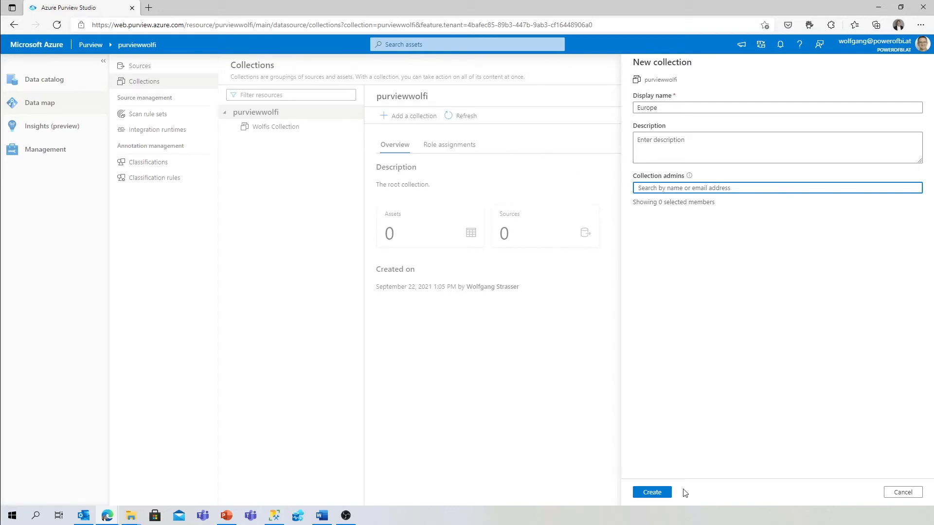
click(651, 492)
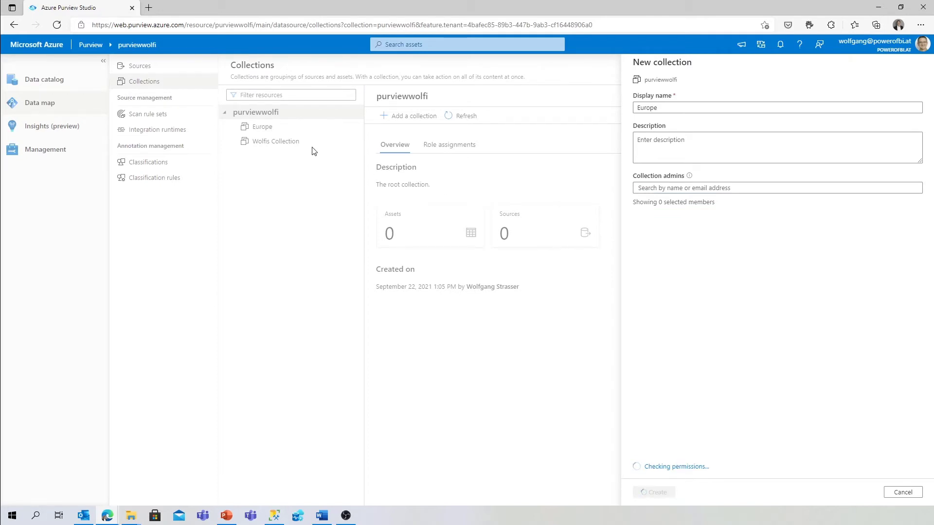
- Review the Europe collection's role assignments and return to its overview
click(262, 127)
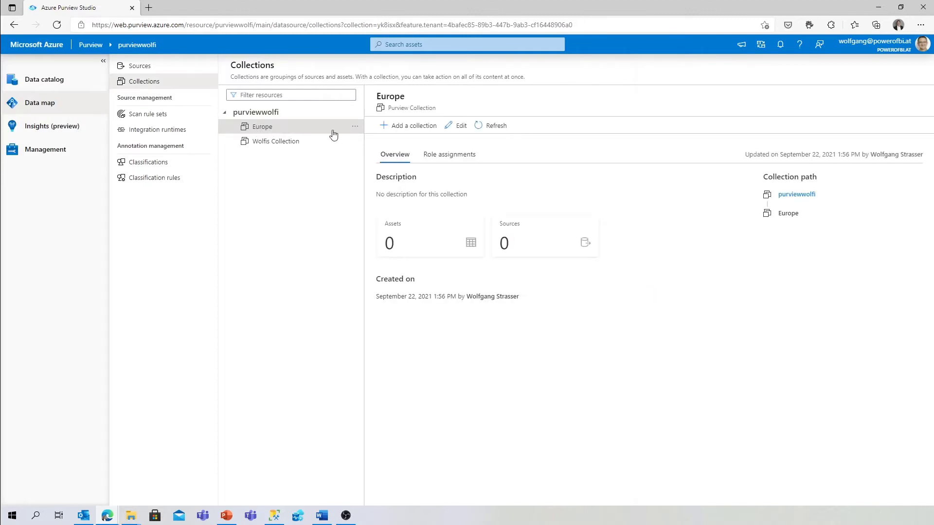
click(449, 155)
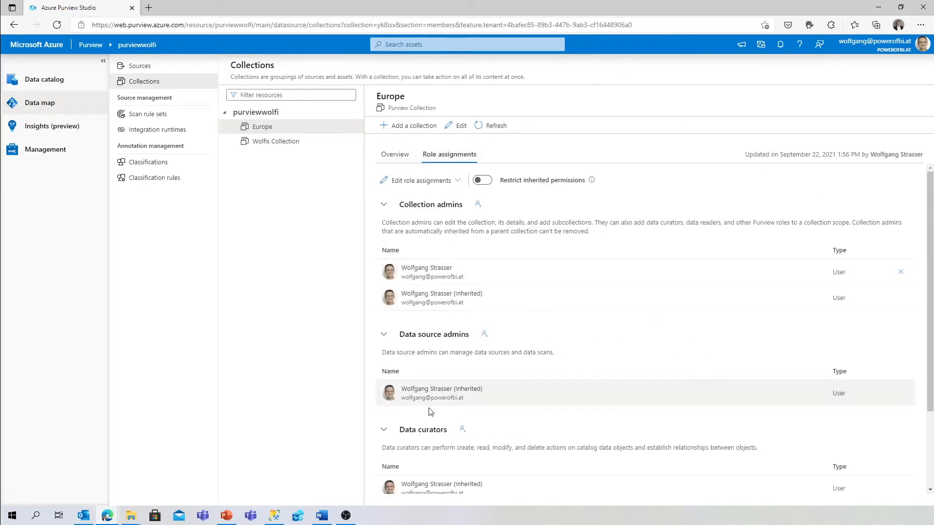
click(394, 154)
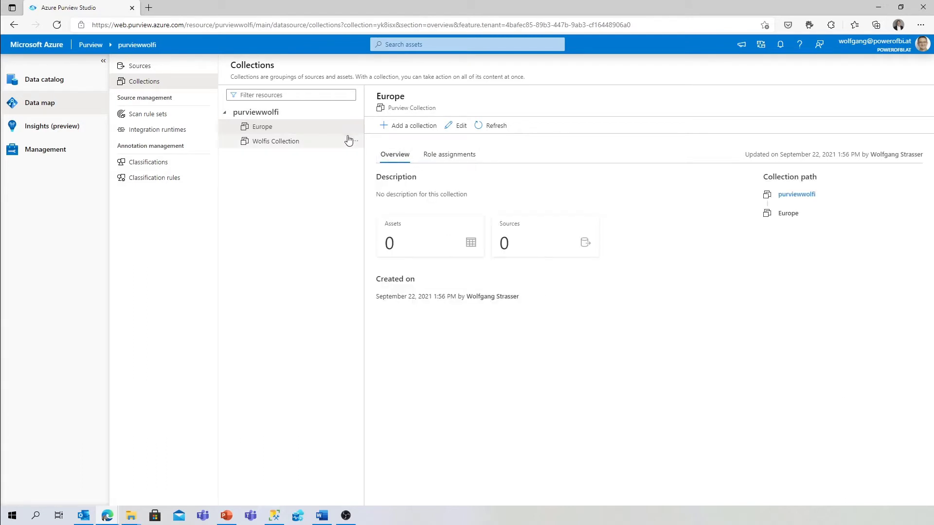
- Create a DataLakes subcollection inside Europe
click(355, 126)
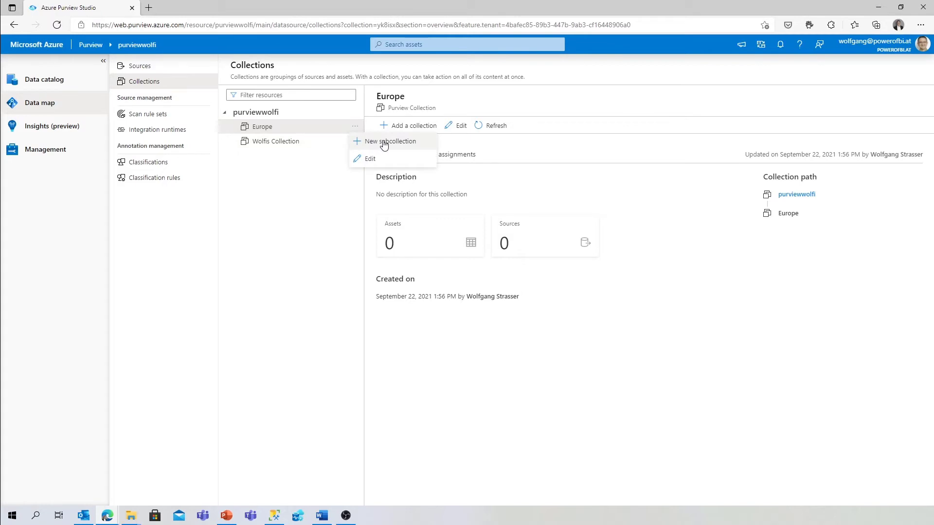
click(390, 141)
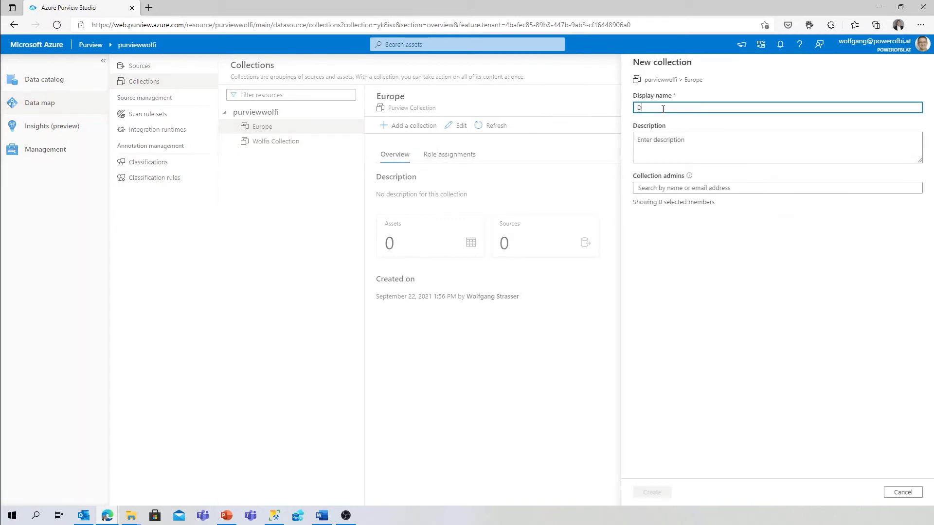
text(ataLakes)
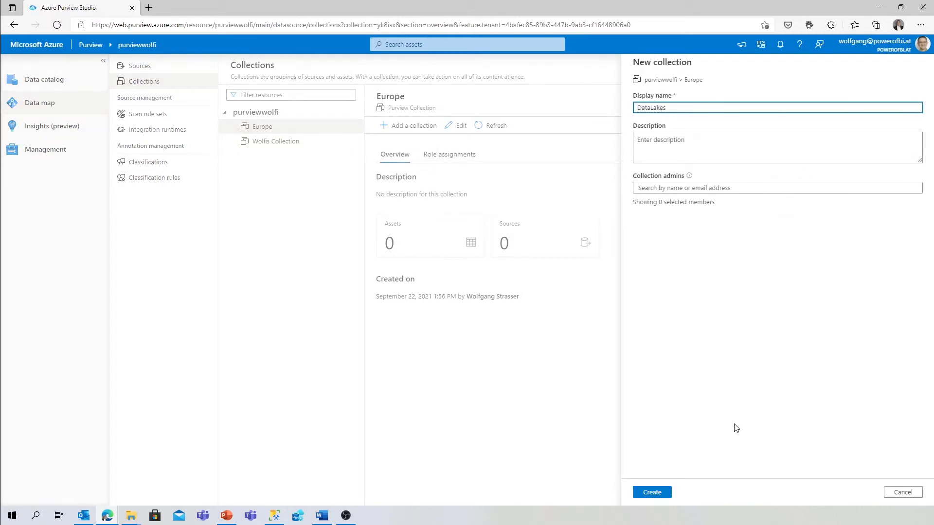
click(651, 492)
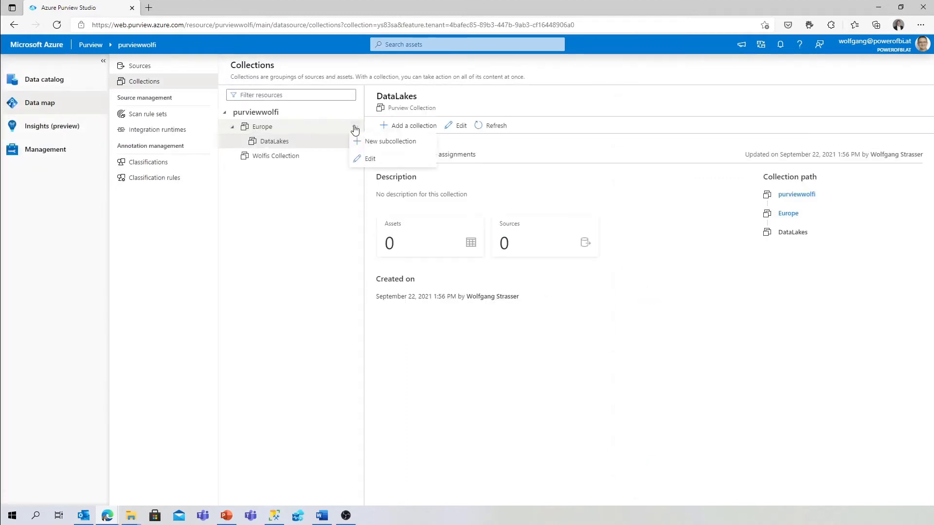
- Create a Databases subcollection inside Europe and view its empty overview
click(261, 126)
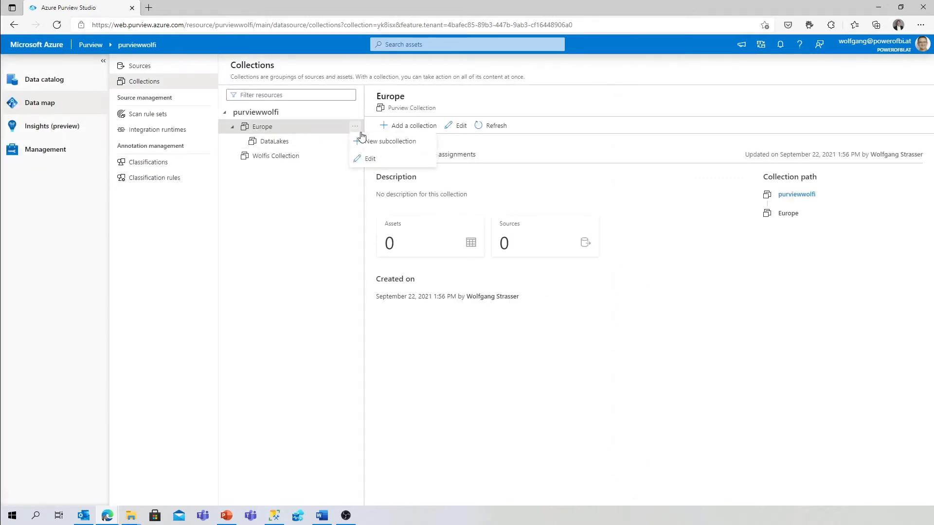
text(Data)
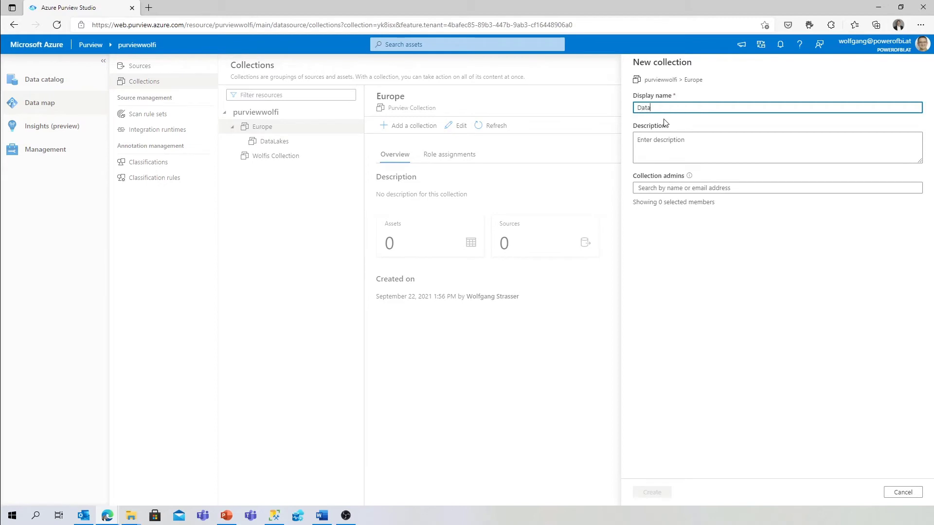
click(652, 492)
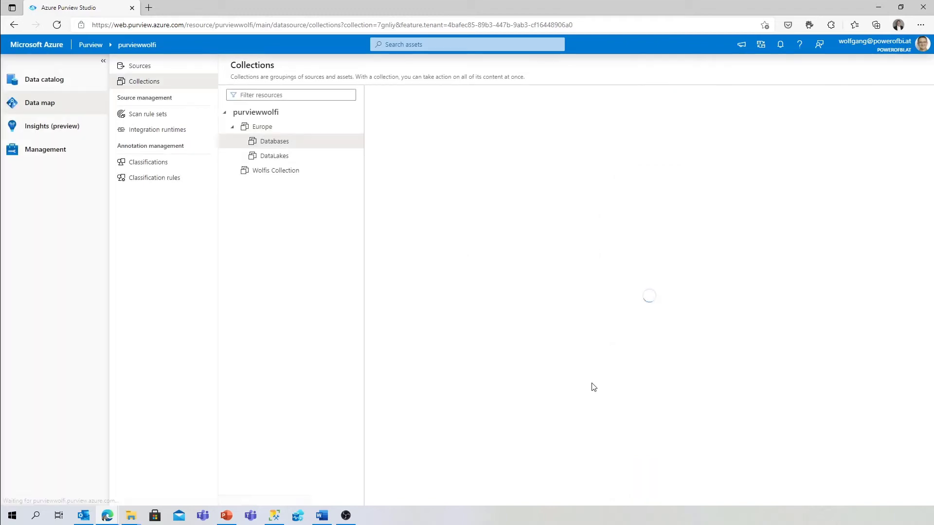
click(274, 141)
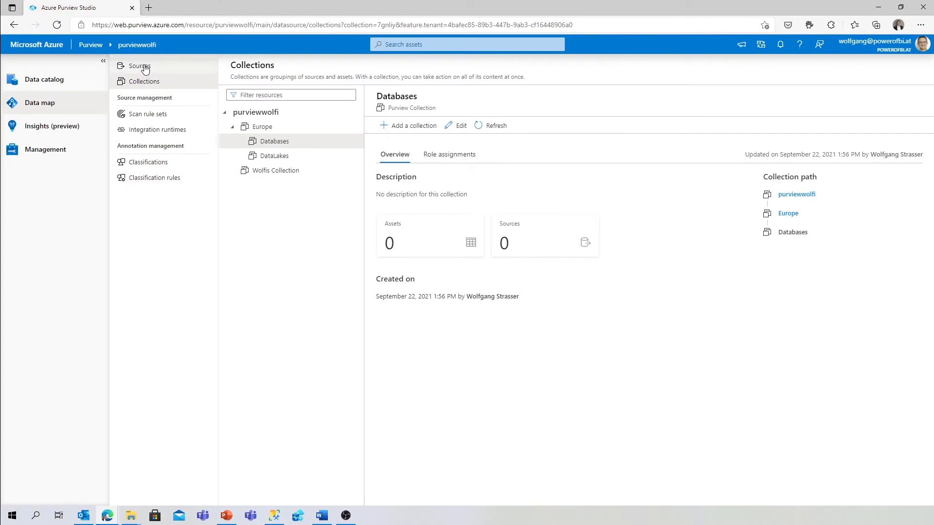
mouse_move(139, 65)
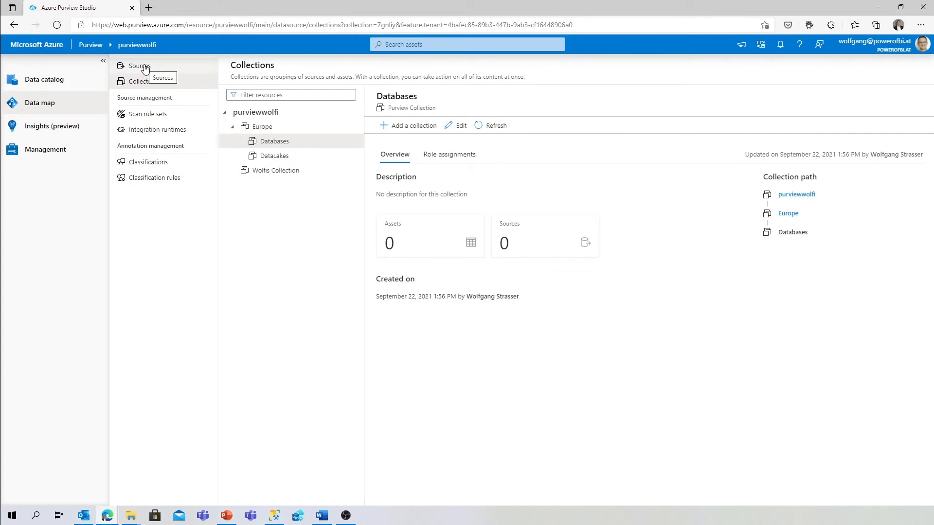
- View Sources as a map with the root expanded to Wolfis Collection, Europe, DataLakes and Databases
click(139, 65)
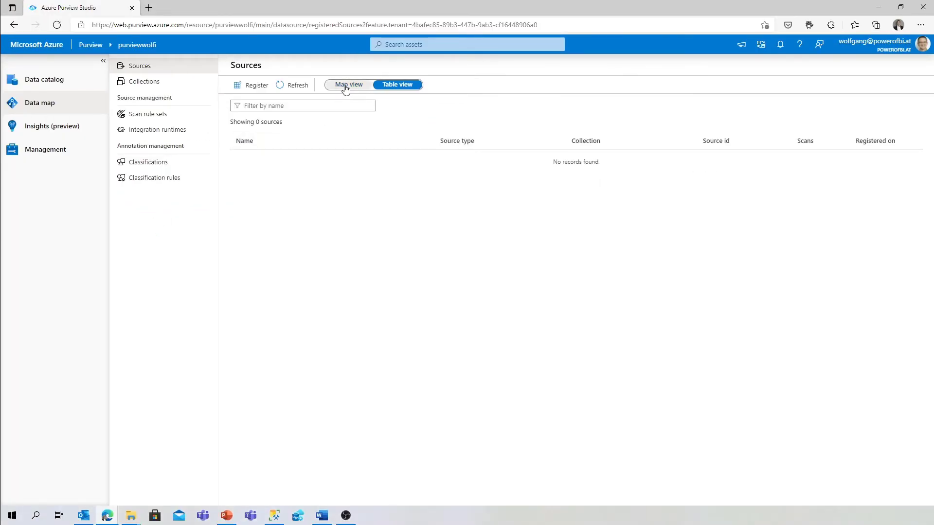
click(348, 83)
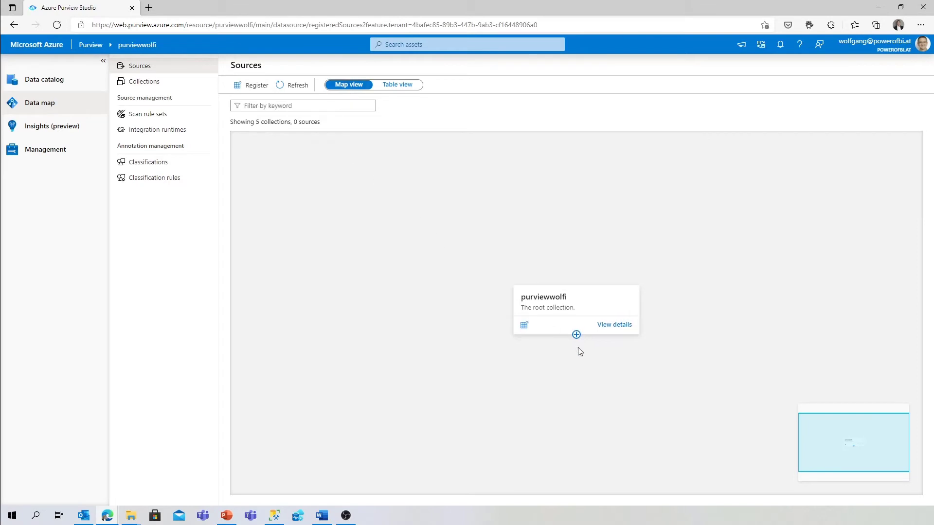
click(574, 335)
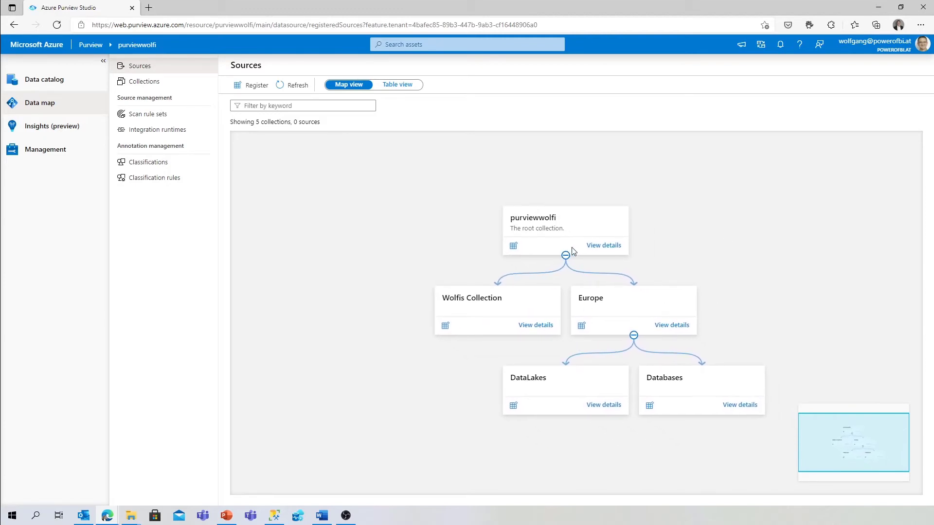
mouse_move(675, 361)
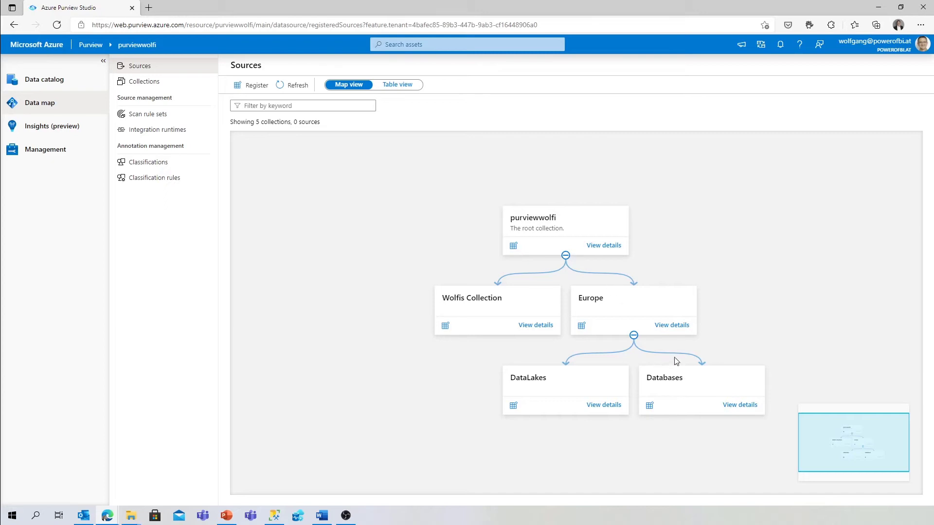
mouse_move(631, 381)
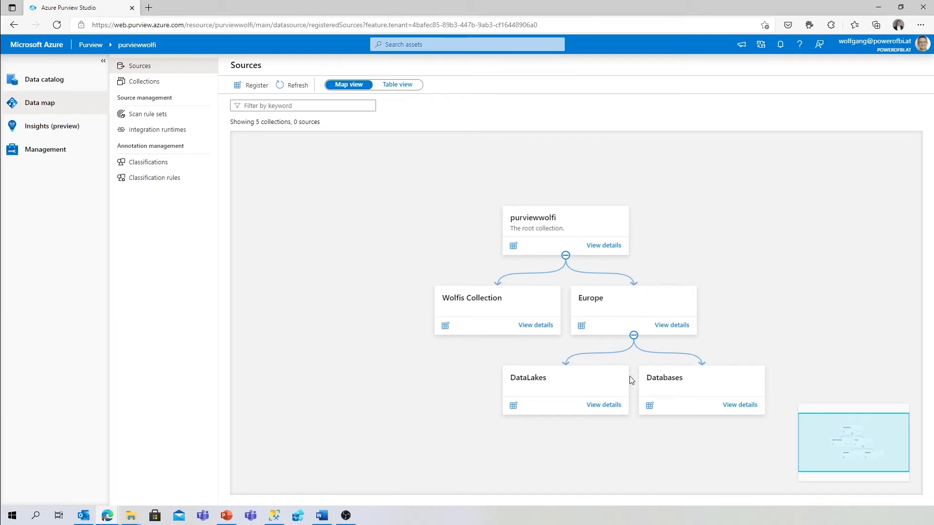
mouse_move(624, 325)
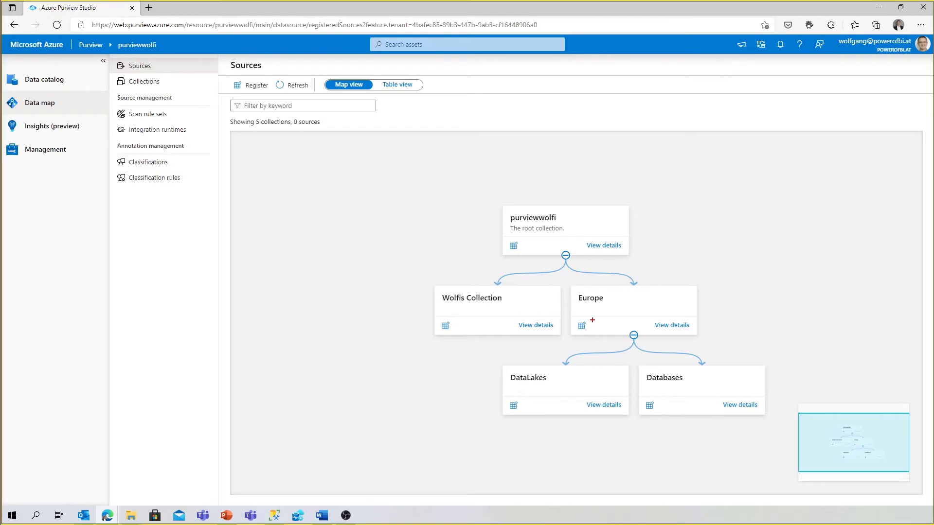
mouse_move(564, 244)
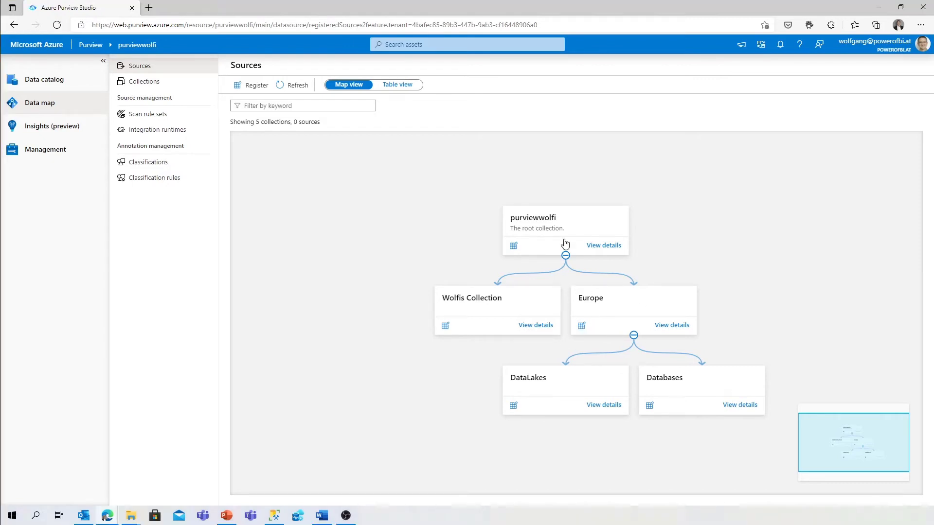
- Start registering a source and browse the Azure, Database and Services and apps categories
click(256, 84)
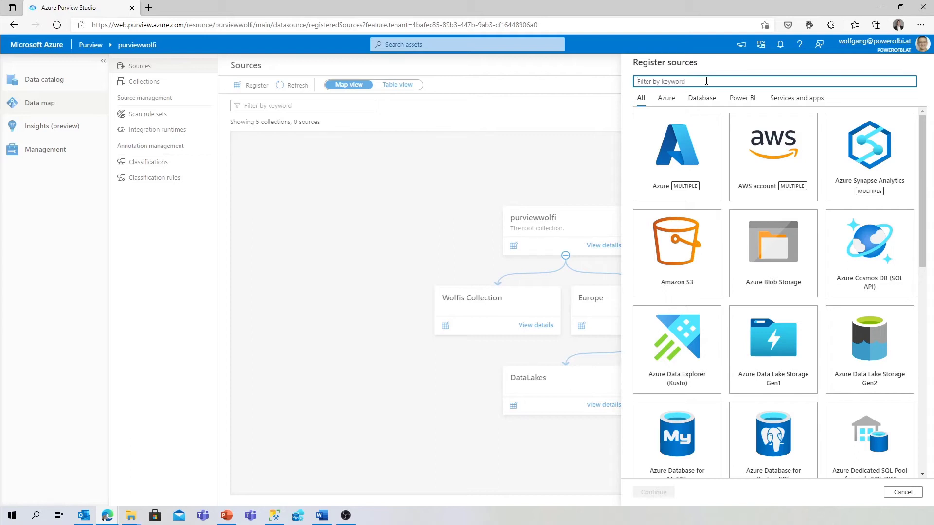
click(665, 97)
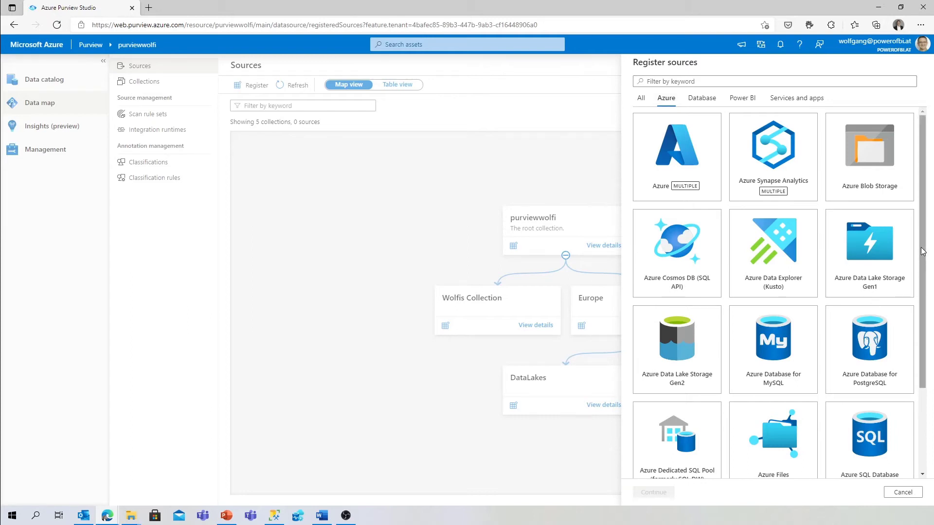
scroll(down, 3)
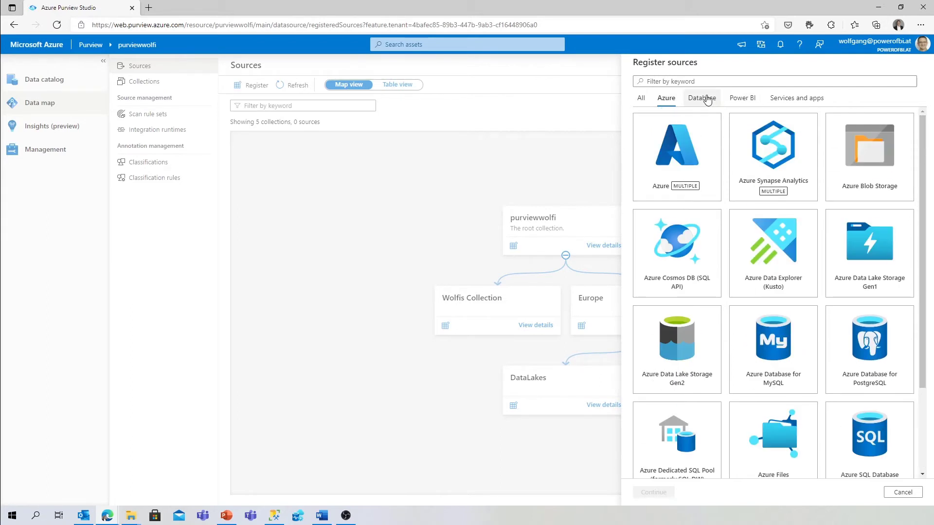
click(701, 97)
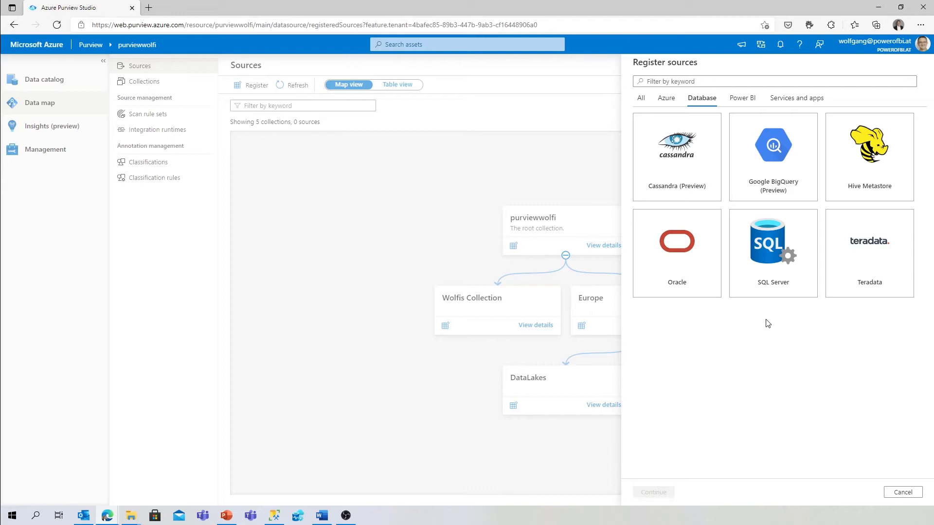
mouse_move(771, 250)
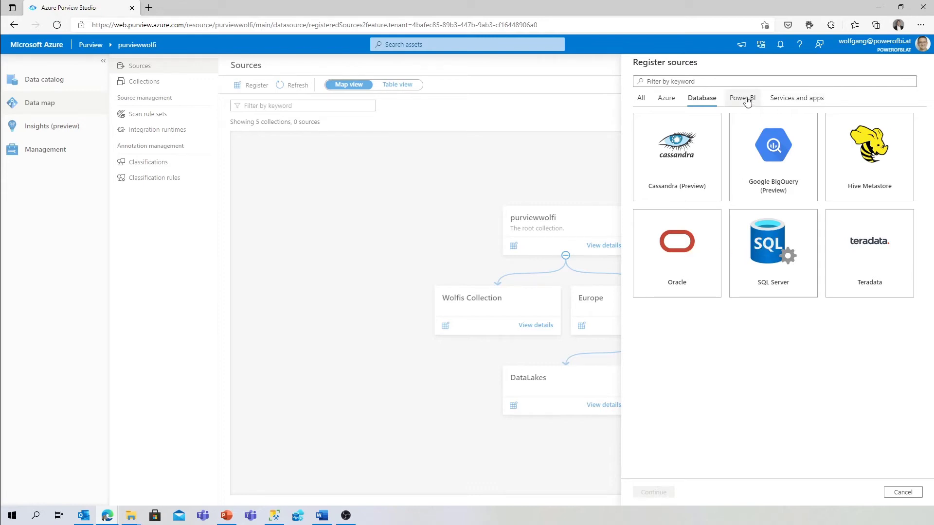
click(797, 97)
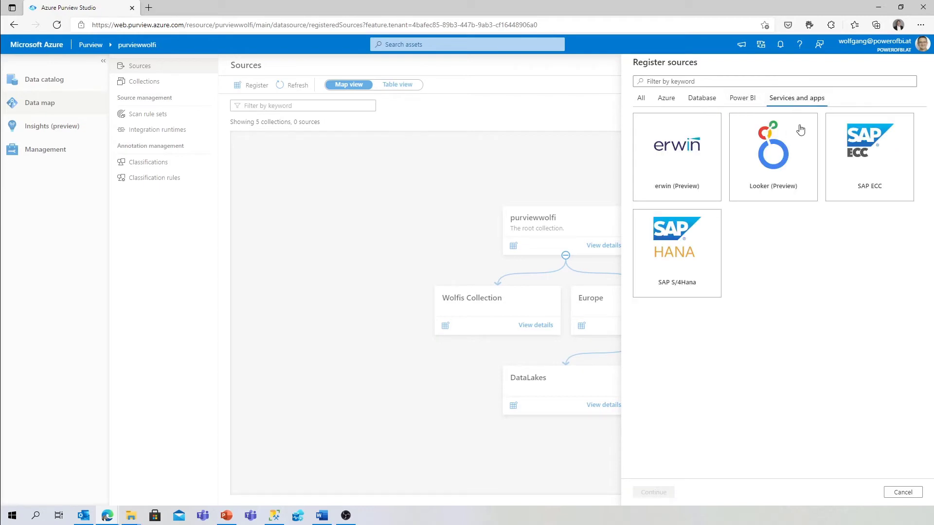
mouse_move(673, 272)
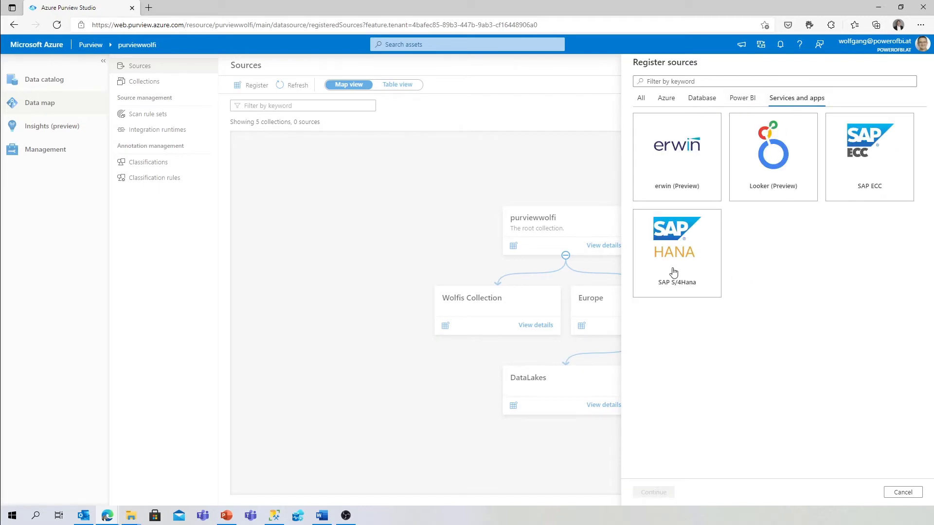
click(665, 97)
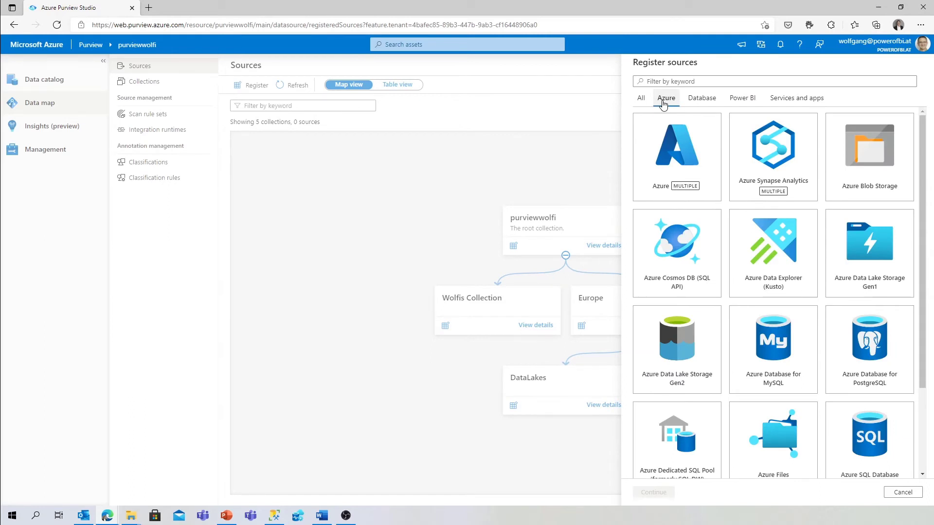
- Filter Azure source types by 'sql' and choose Azure SQL Database
click(773, 80)
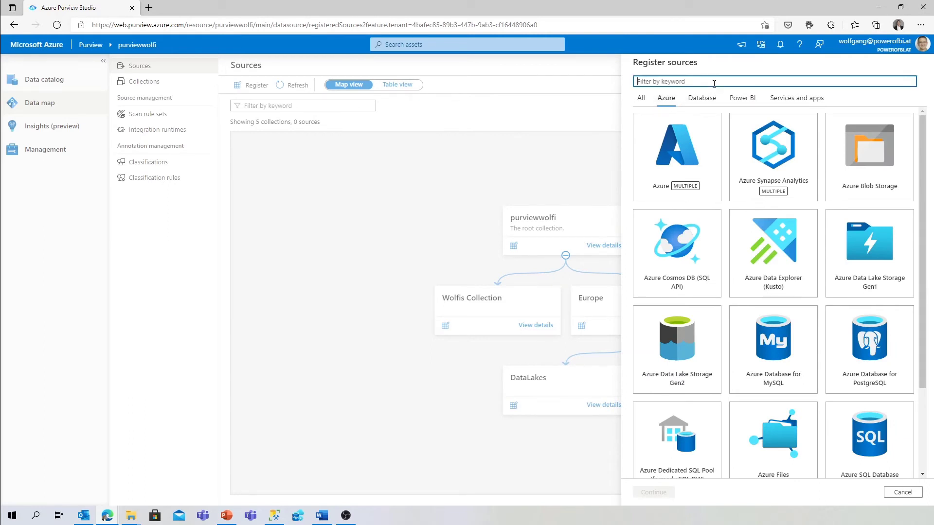
text(sql)
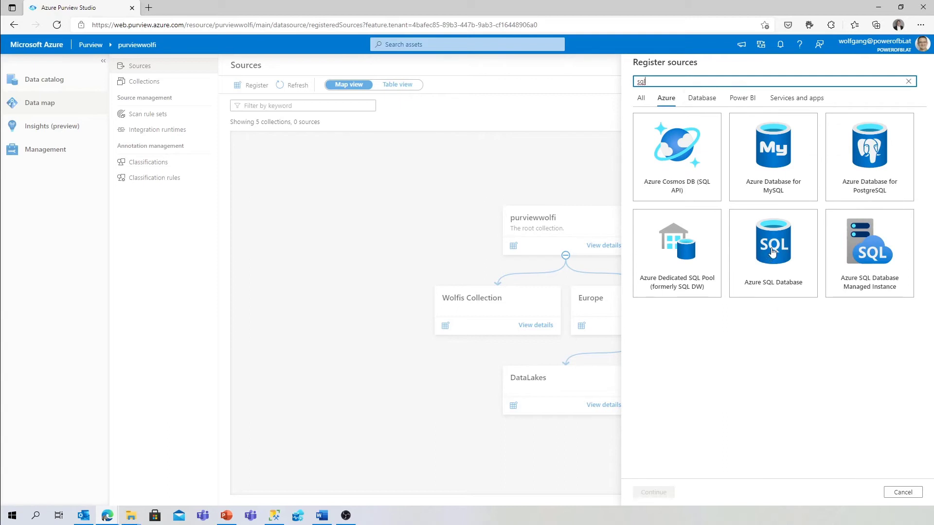
click(772, 244)
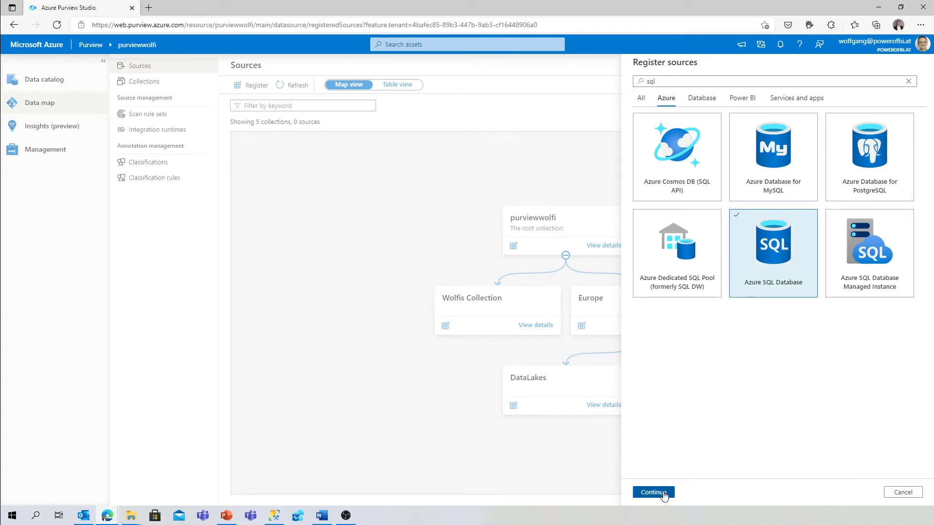
- Register AzureSqlDatabase-wolfgang in the purviewwolfi > Europe > Databases collection with a corrected name
click(652, 492)
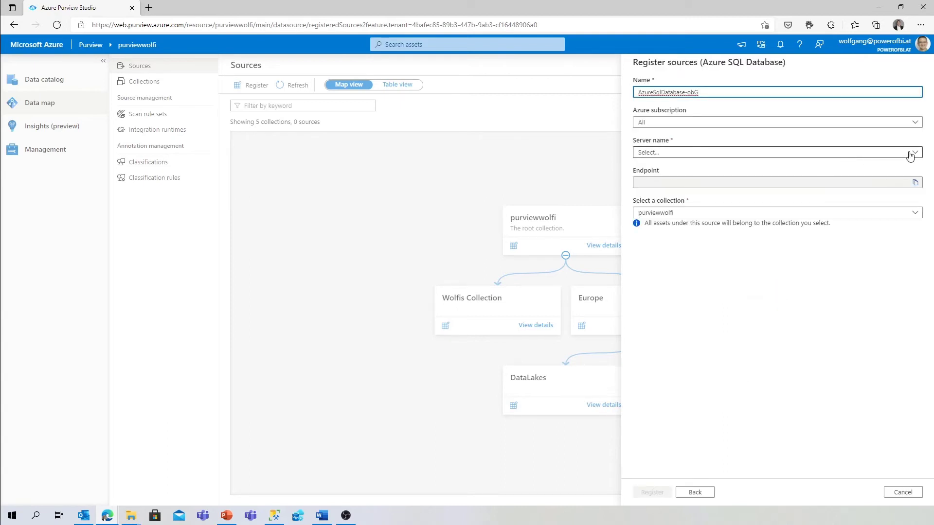
click(774, 151)
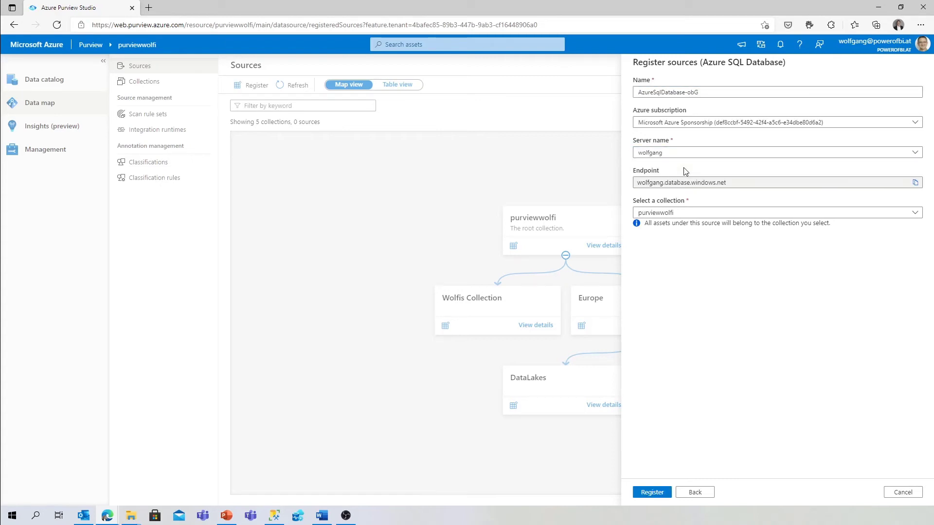
click(774, 213)
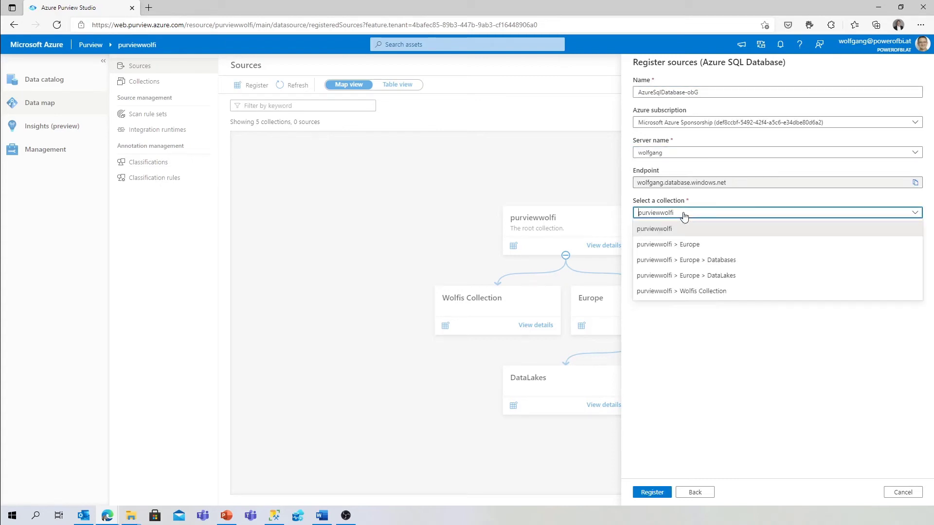
mouse_move(731, 261)
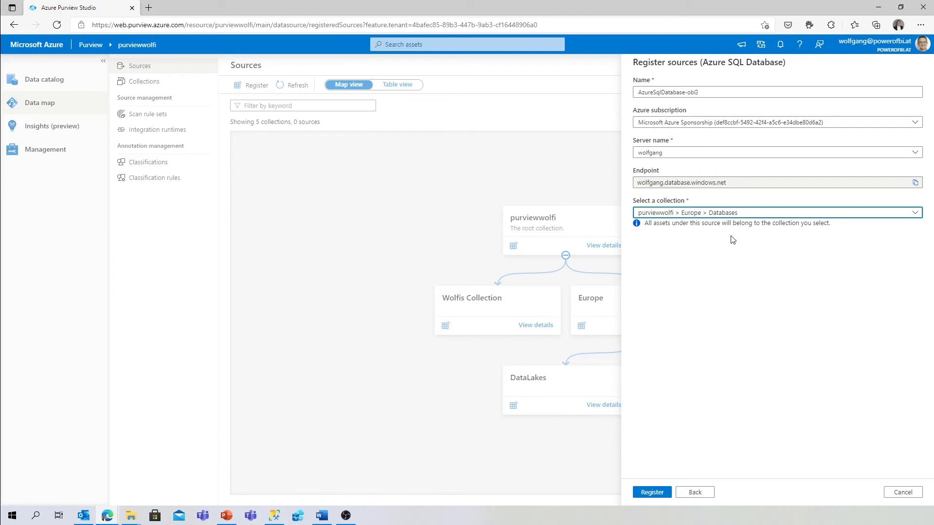
mouse_move(731, 250)
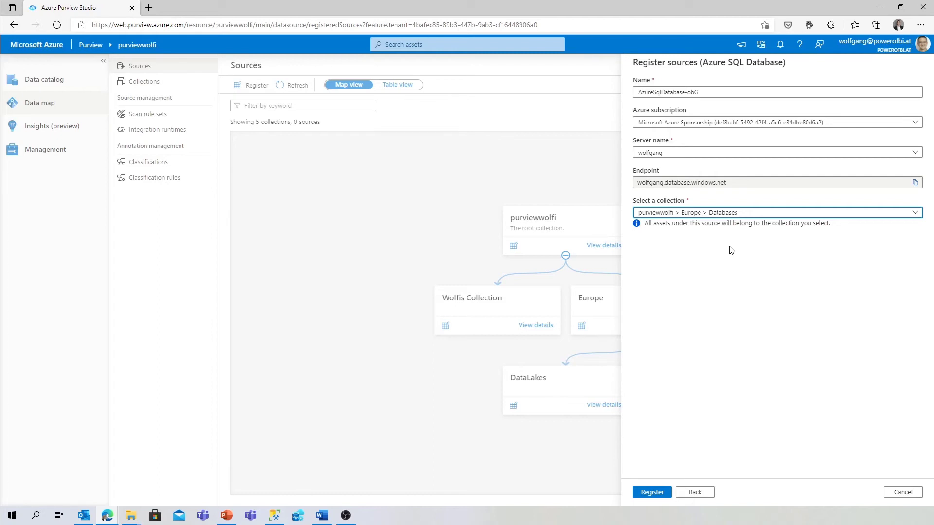
mouse_move(702, 257)
text(wolfgang SQL)
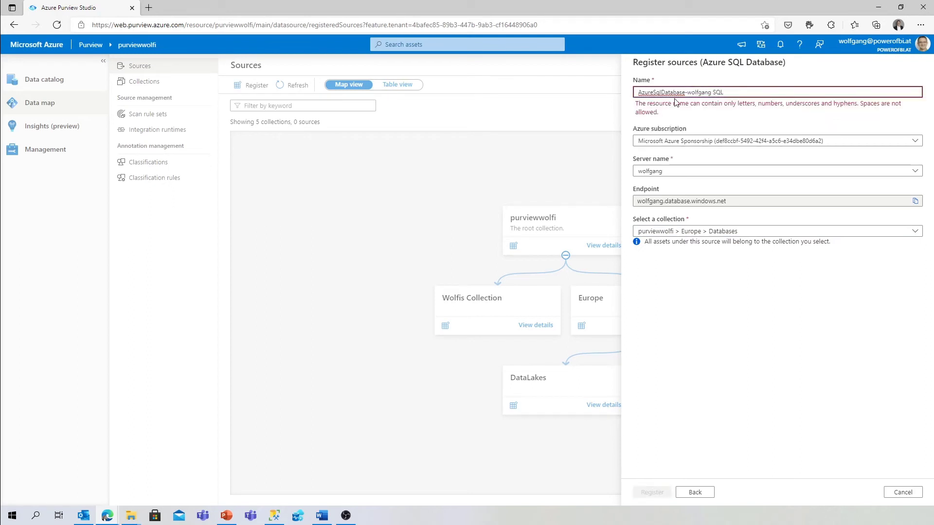
double_click(718, 92)
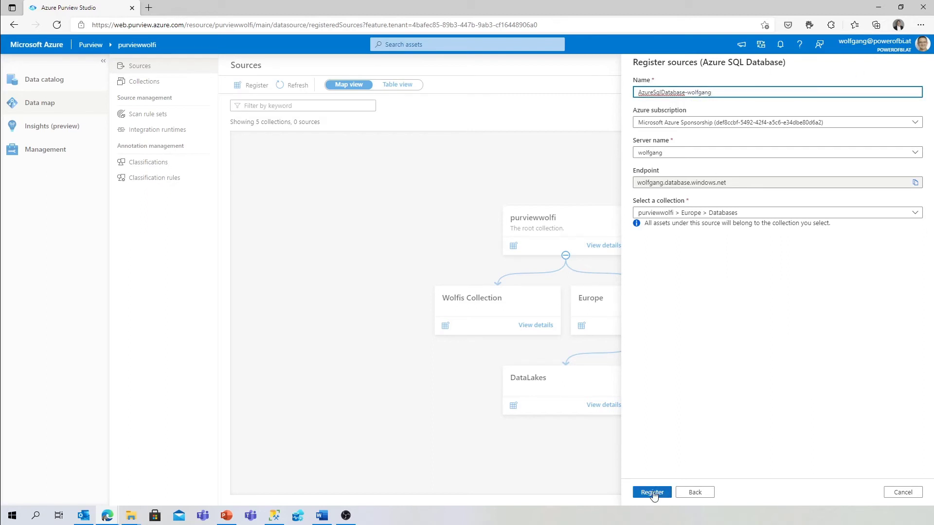
click(652, 492)
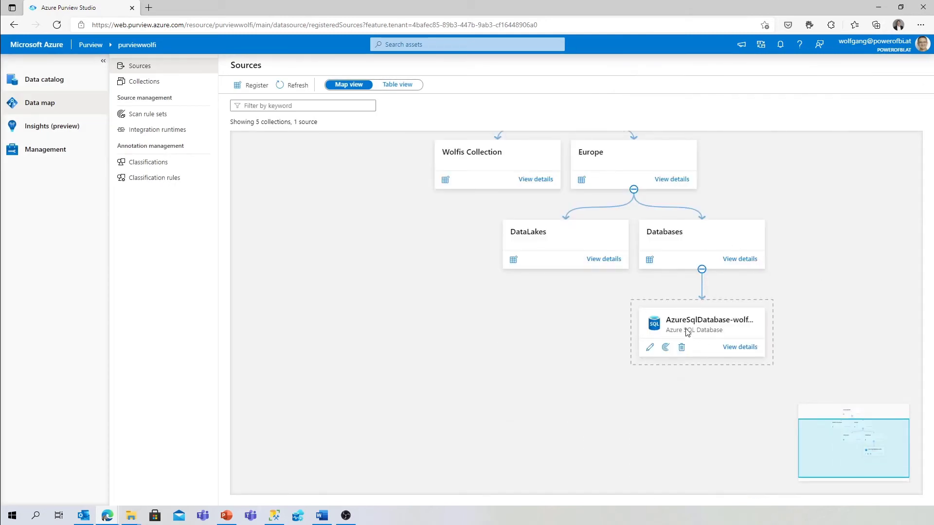
mouse_move(687, 298)
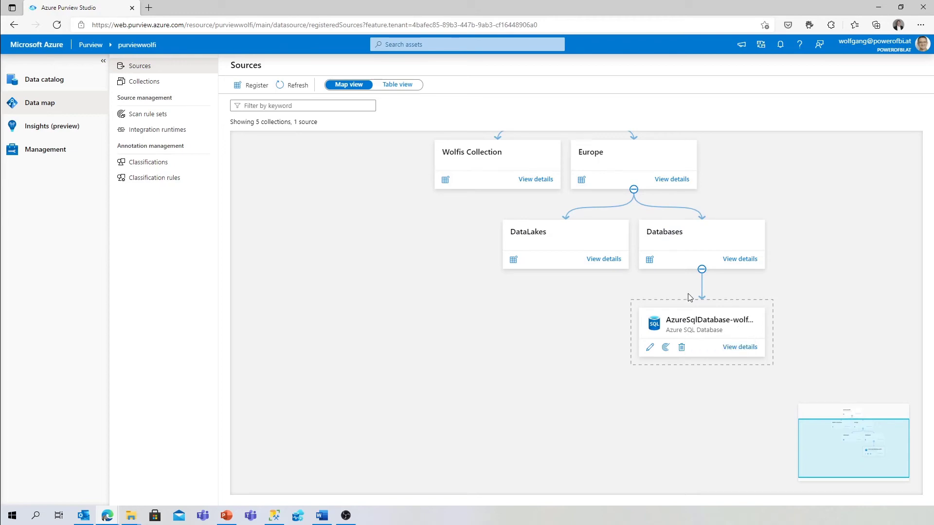
- Start another registration, filter by 'data' and choose Azure Data Lake Storage Gen2
click(251, 84)
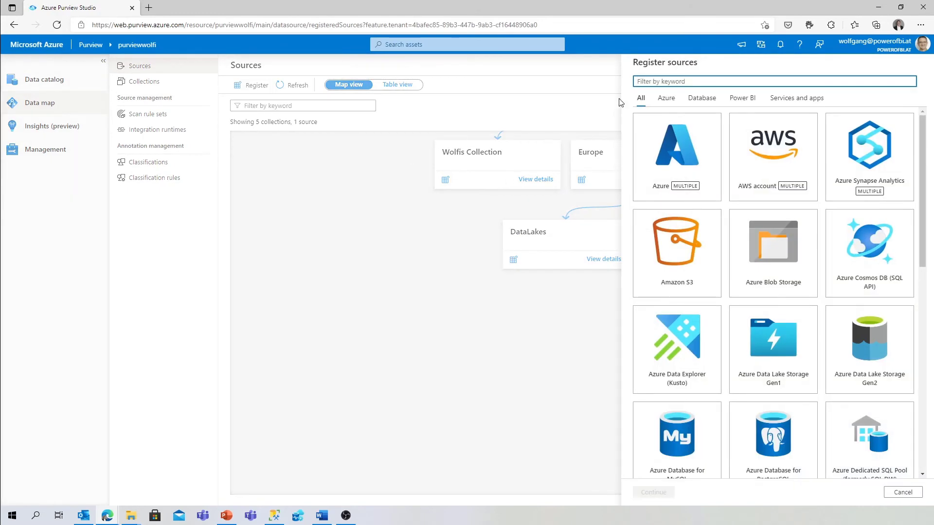
text(data)
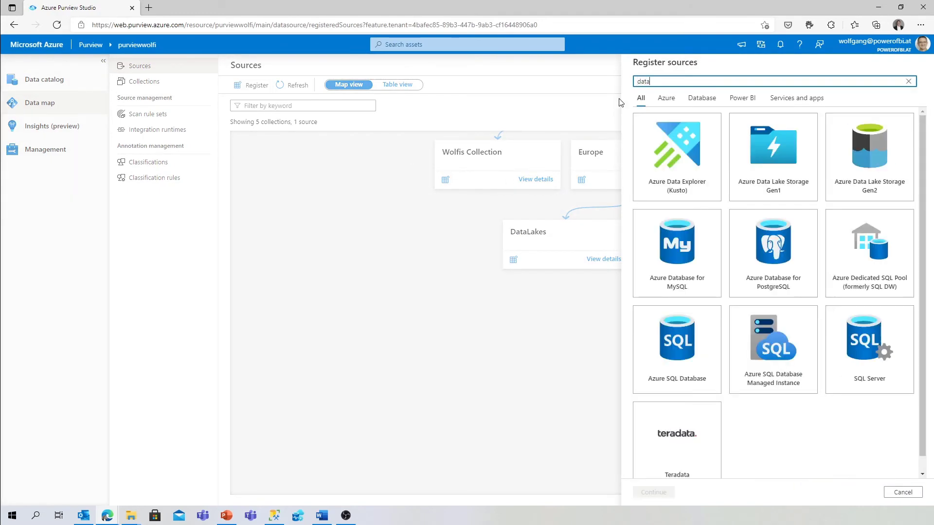
click(868, 146)
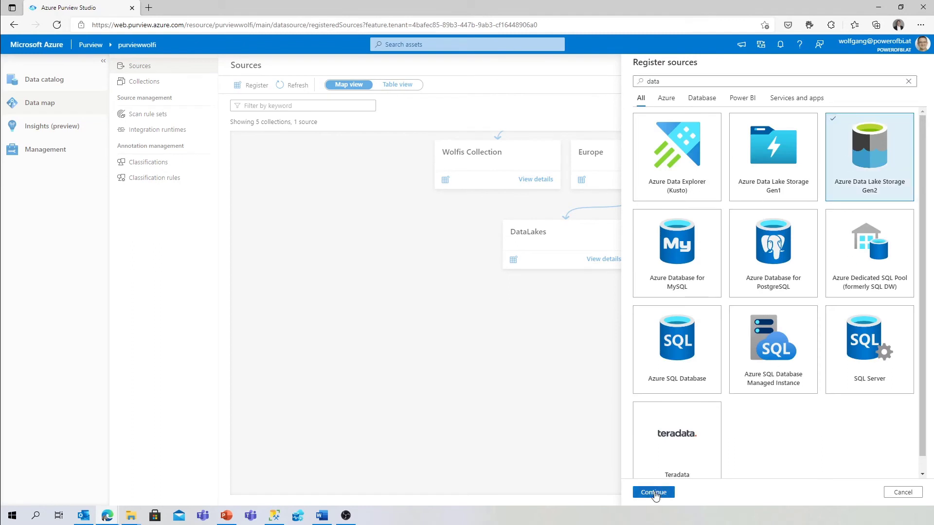
- Register storage account synapse4wolfgang under purviewwolfi > Europe > DataLakes
click(653, 492)
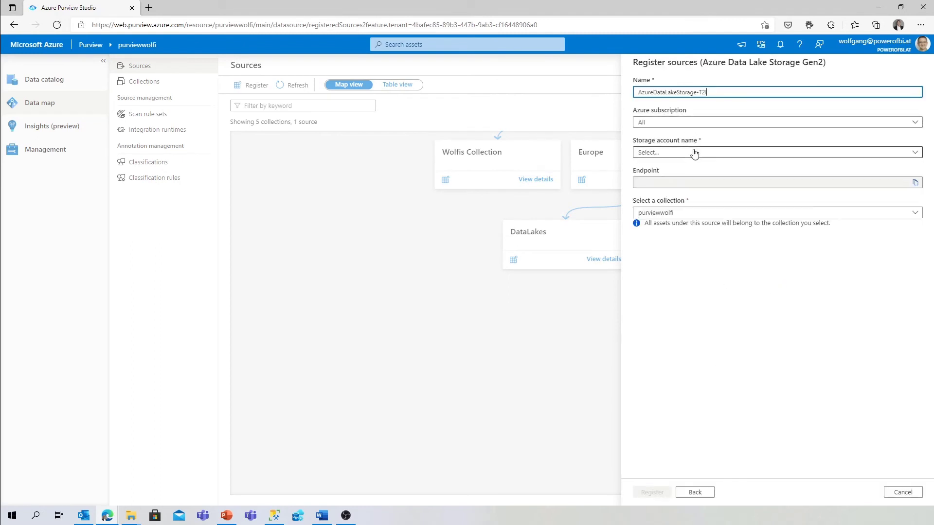
click(774, 153)
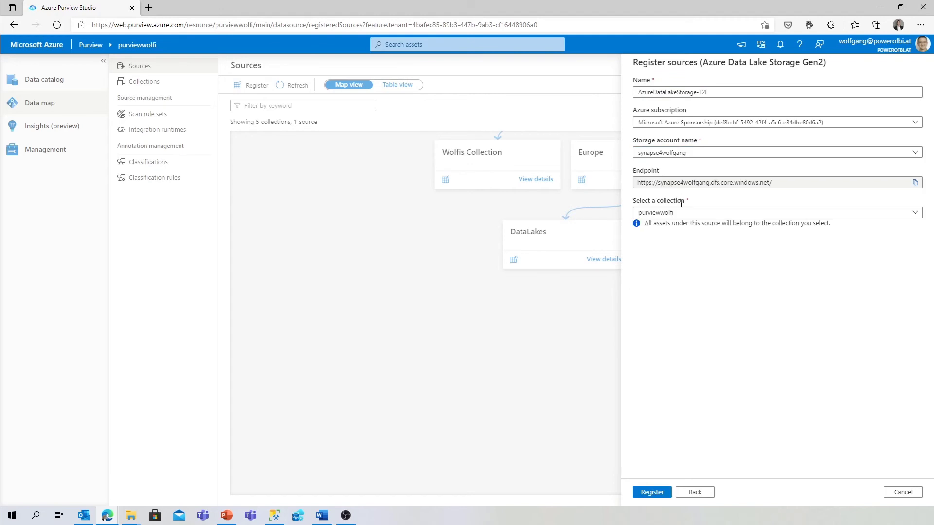
click(776, 213)
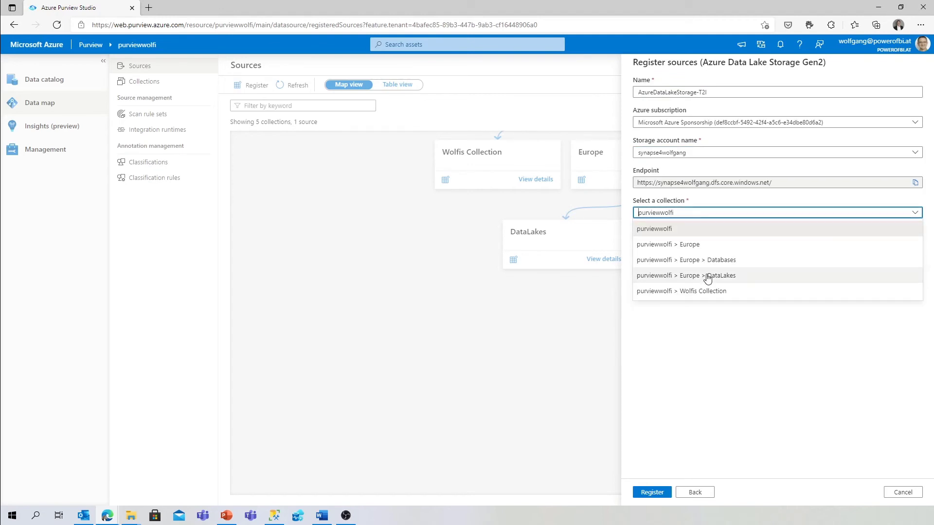
click(651, 492)
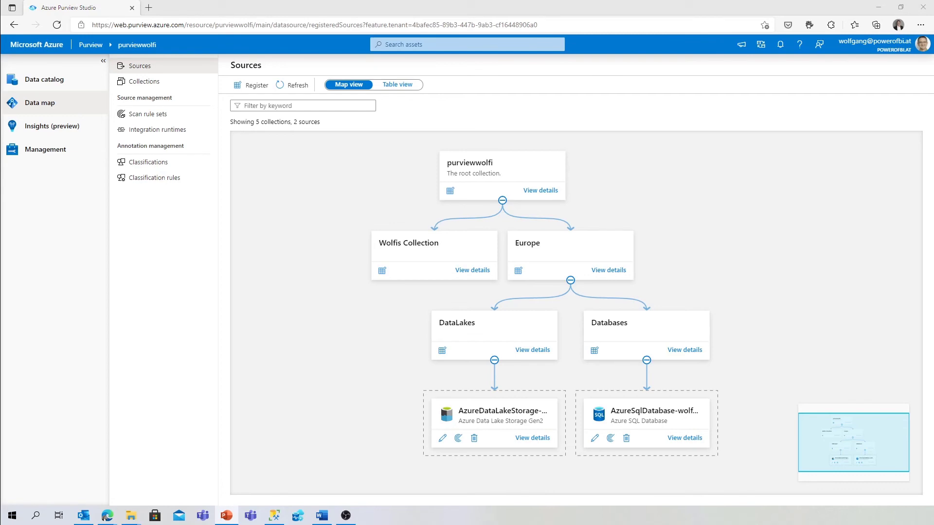
mouse_move(463, 251)
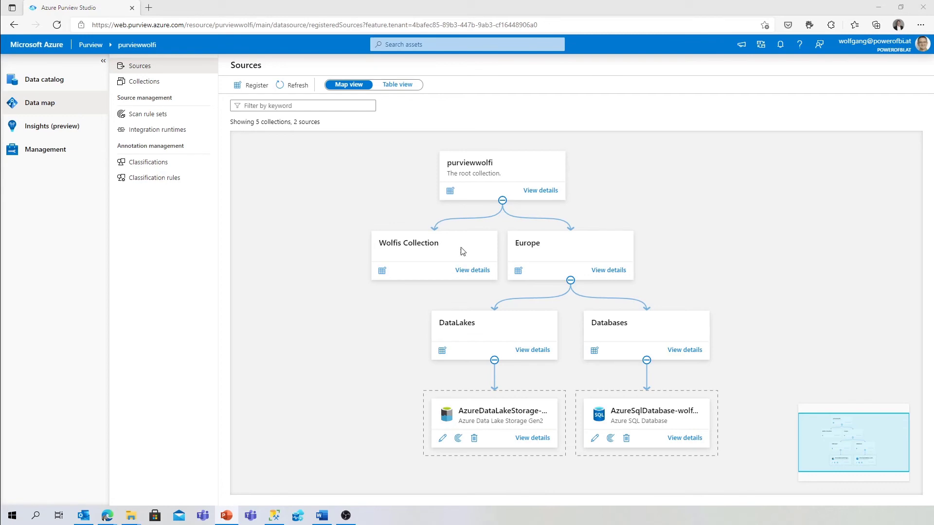
mouse_move(529, 407)
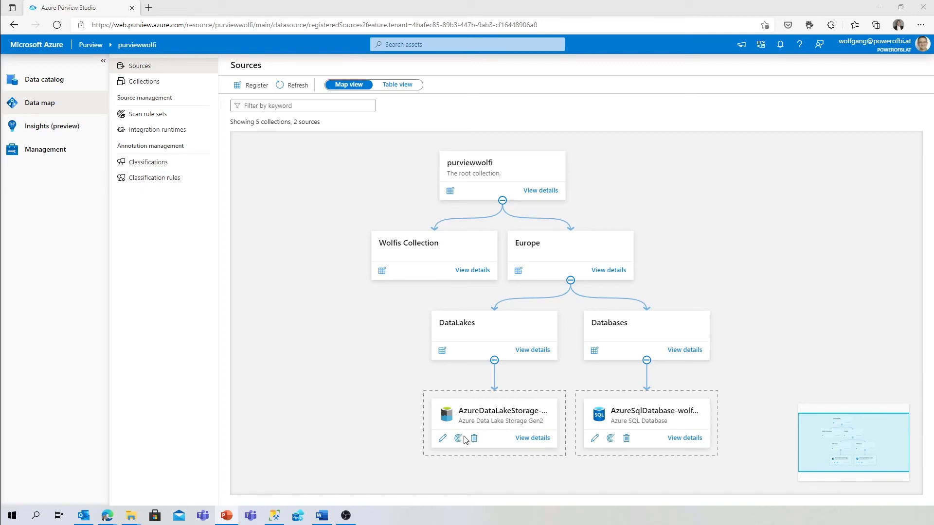
mouse_move(458, 438)
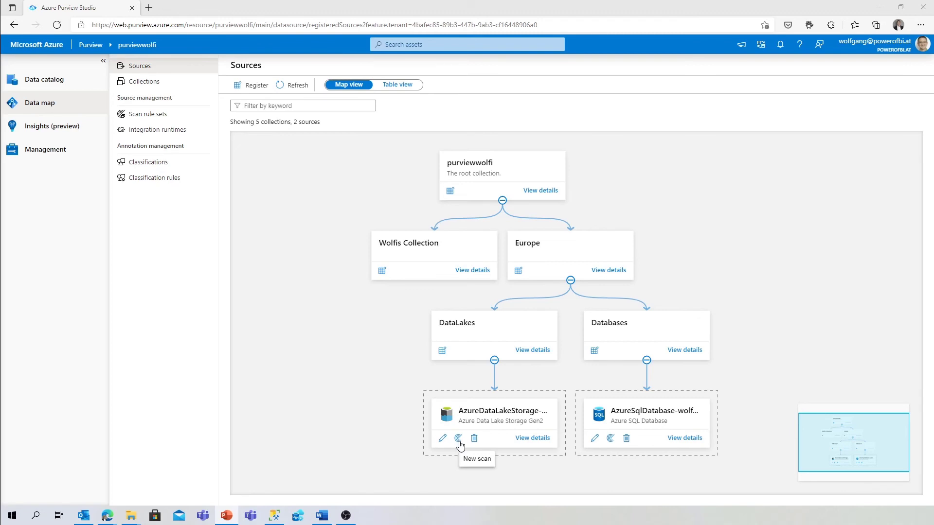
mouse_move(458, 439)
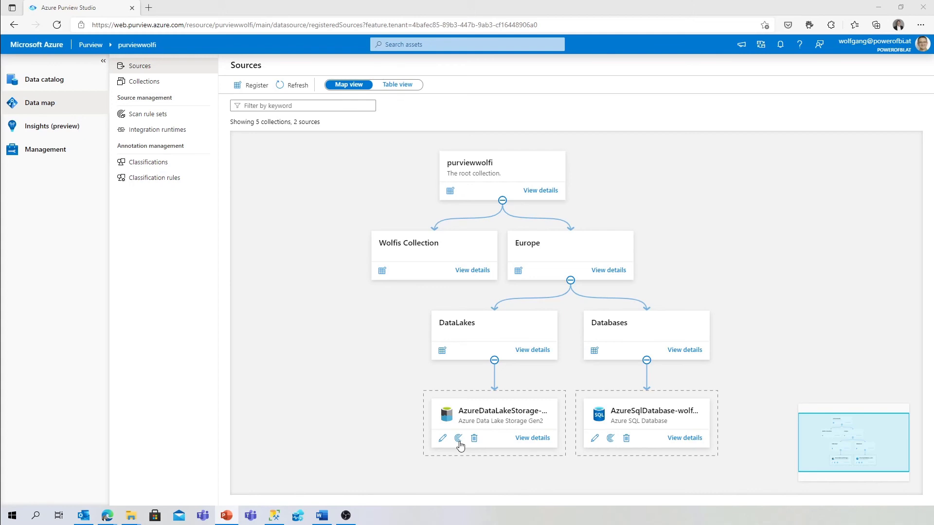
click(396, 83)
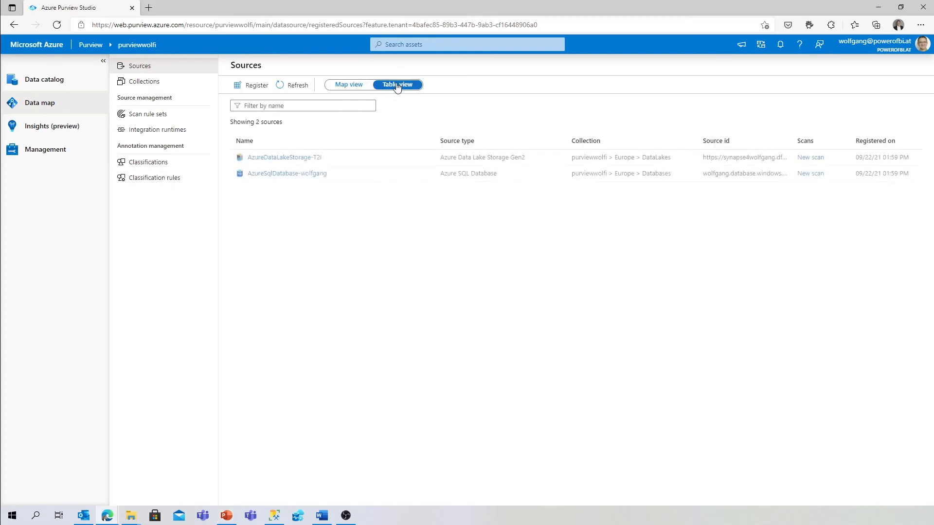
mouse_move(314, 167)
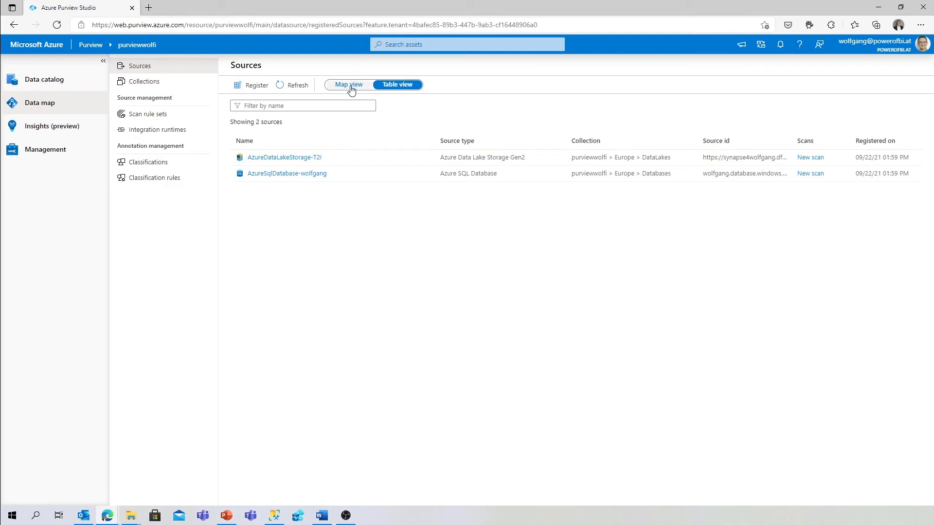
click(348, 85)
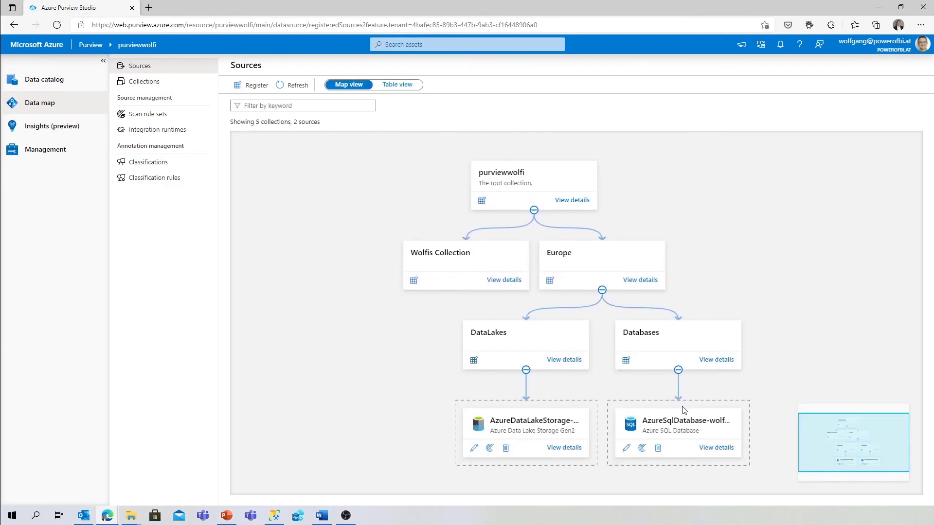